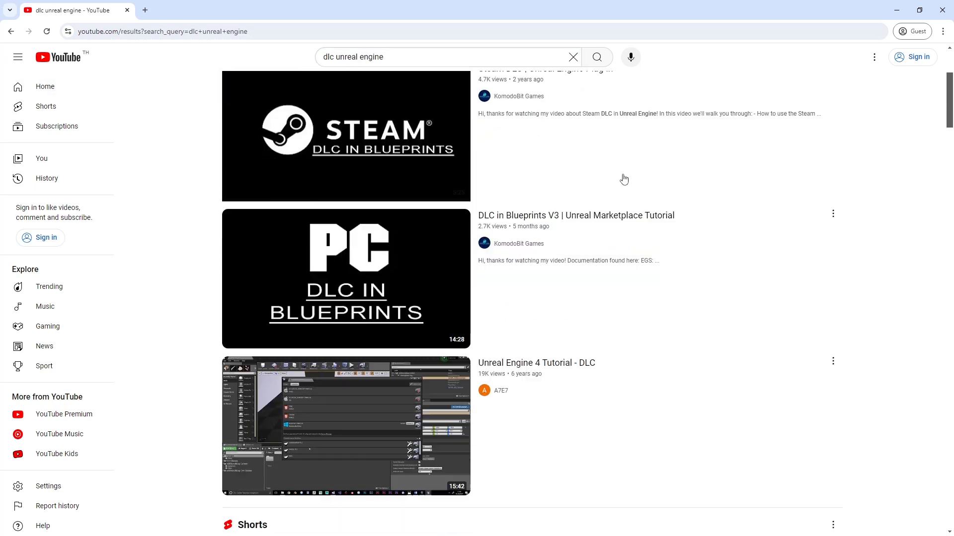
Open the 'Unreal Engine 4 Tutorial - DLC' YouTube result and skip ahead in the video
scroll("down", 3)
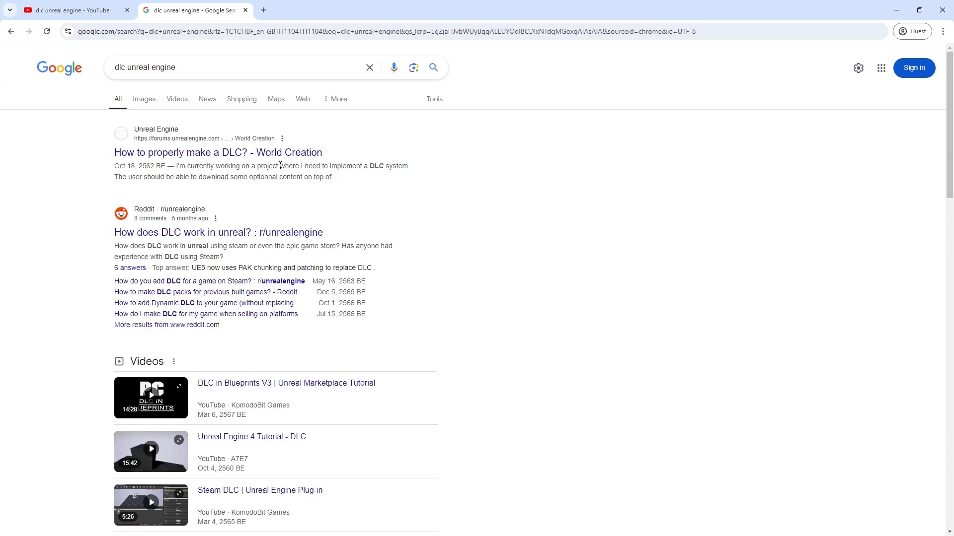
left_click(217, 153)
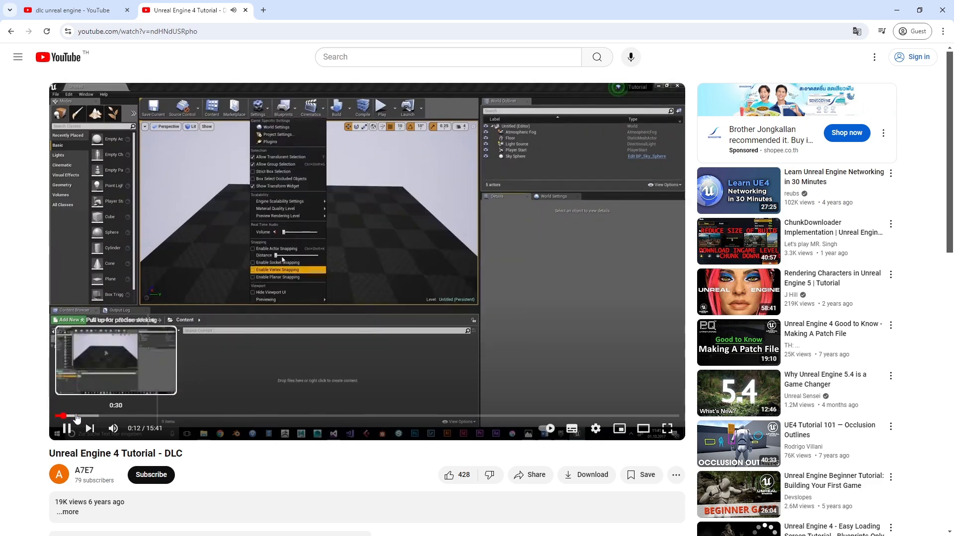
left_click_drag(74, 416, 255, 416)
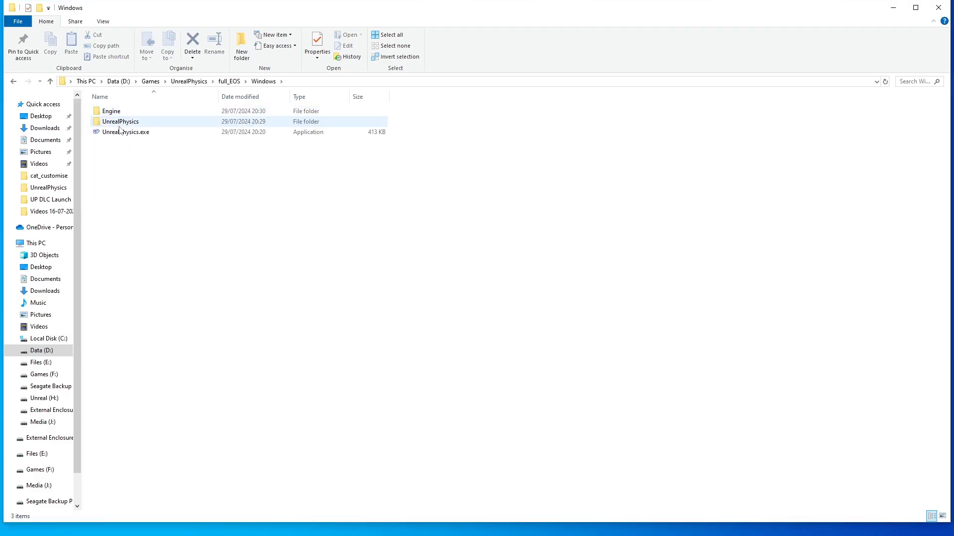
Copy the two chunk .pak files from the UnrealPhysics Content > Paks folder
double_click(121, 121)
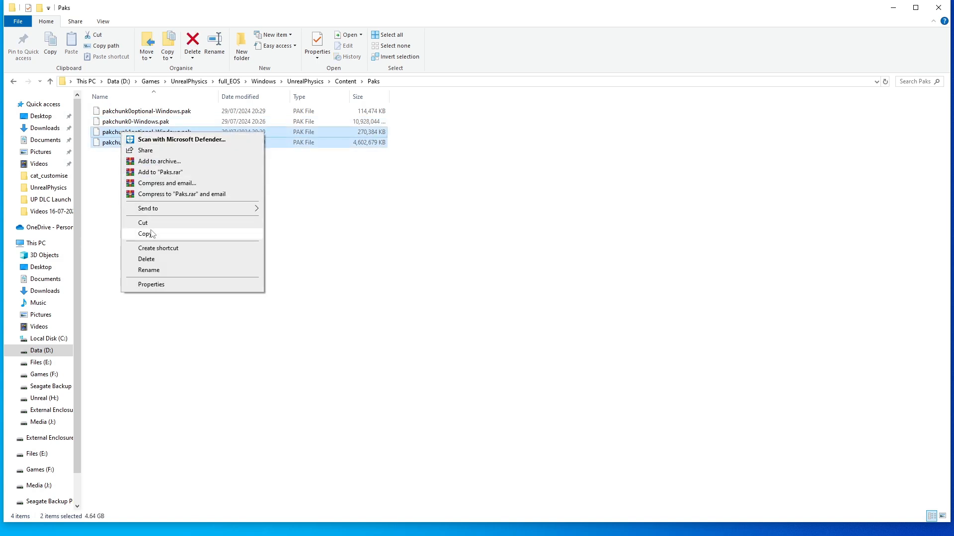
left_click(145, 233)
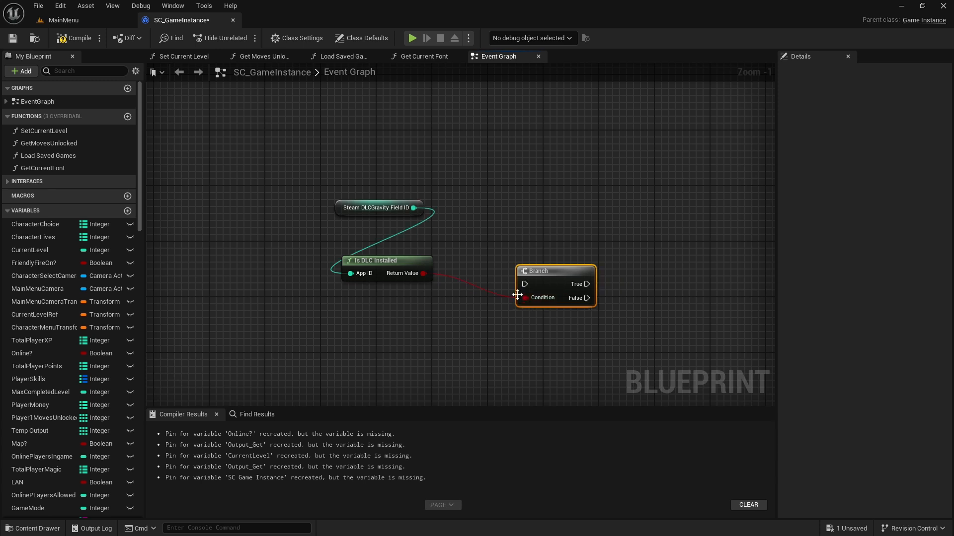
left_click(377, 207)
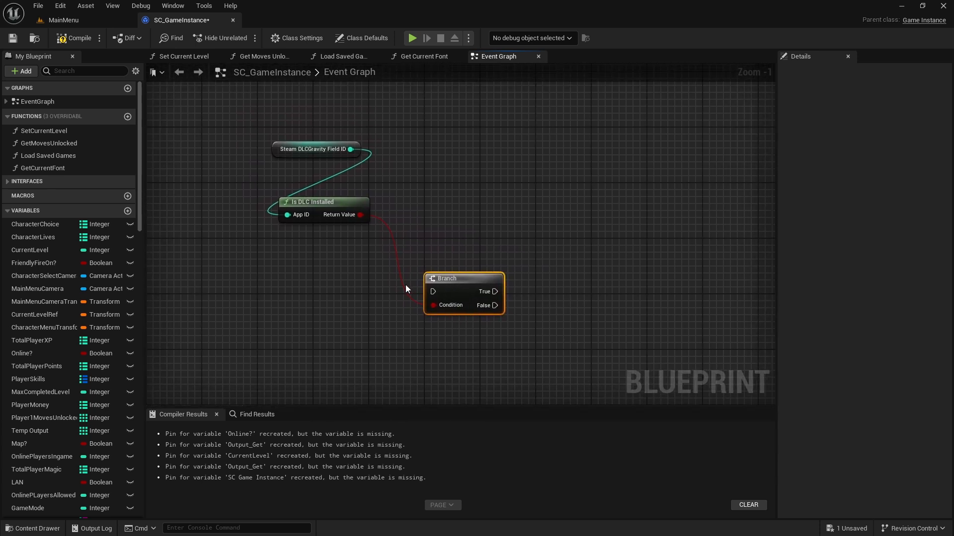
left_click(323, 207)
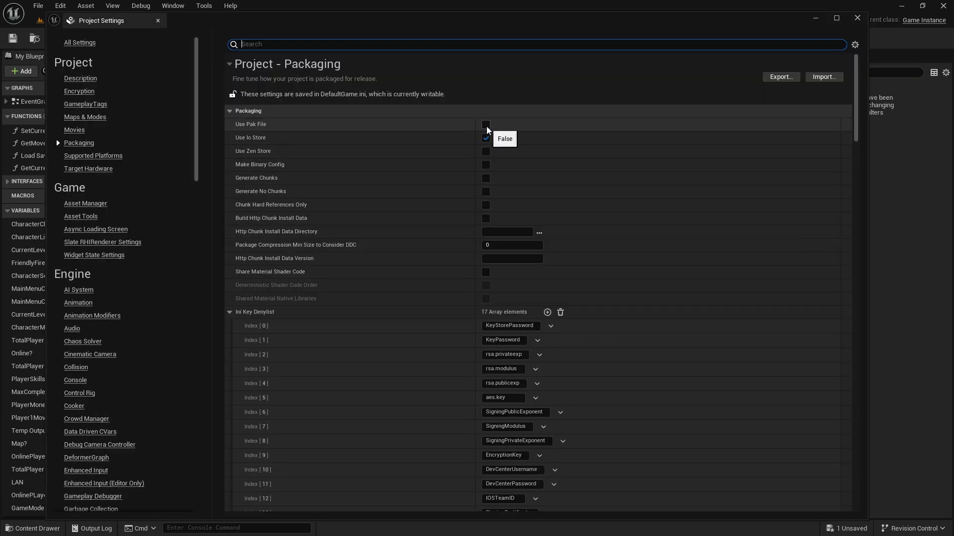
Enable Use Pak File and Generate Chunks in the project's Packaging settings
left_click(486, 125)
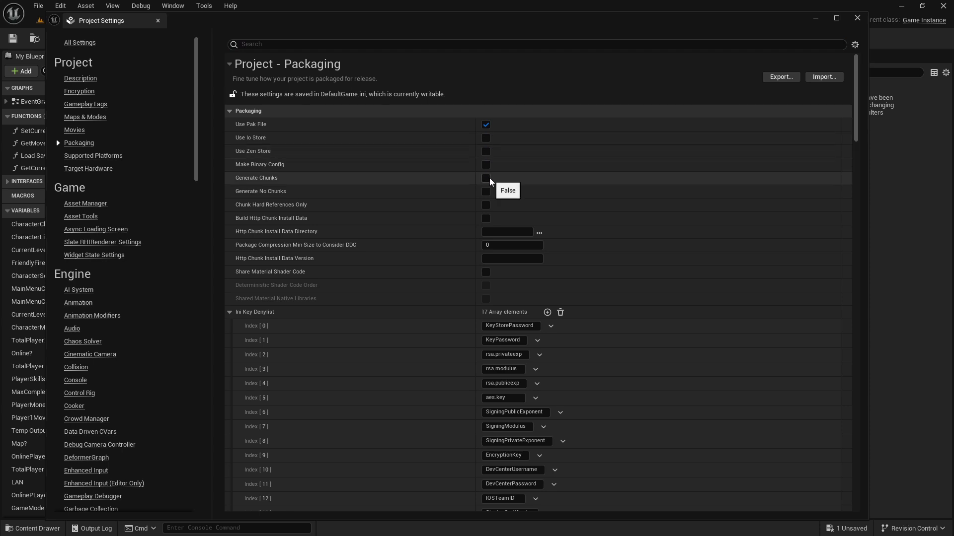
left_click(486, 178)
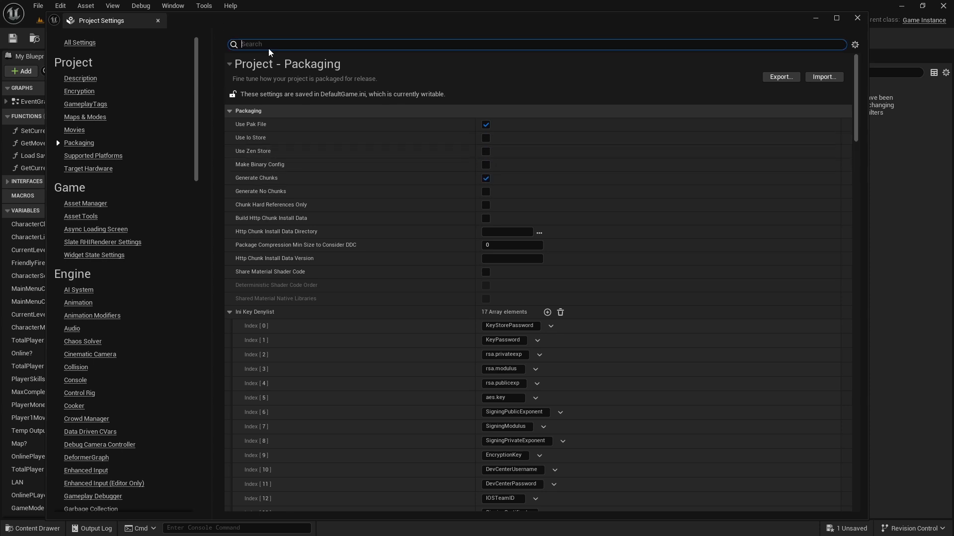
type("one file")
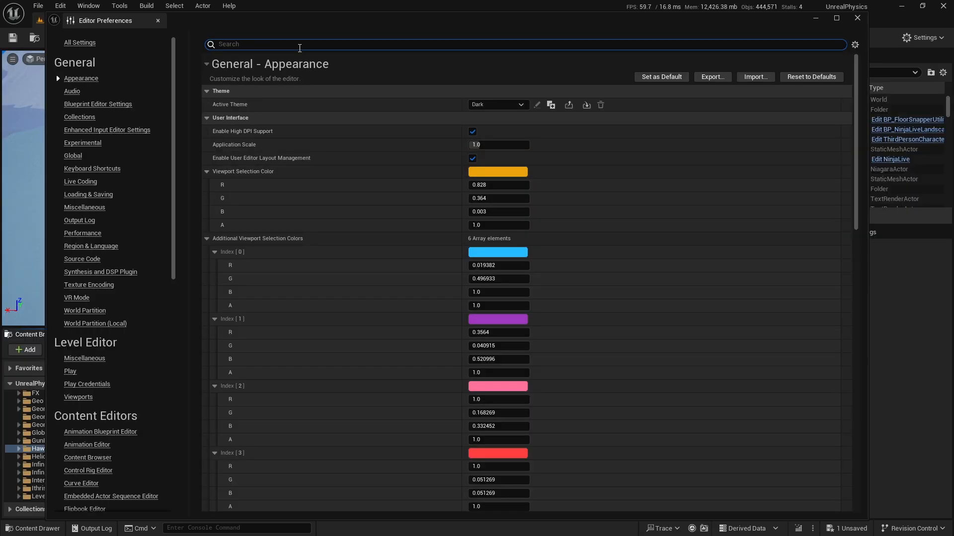
Enable Allow ChunkID Assignments in Editor Preferences via a 'chunk' search
type("chunk")
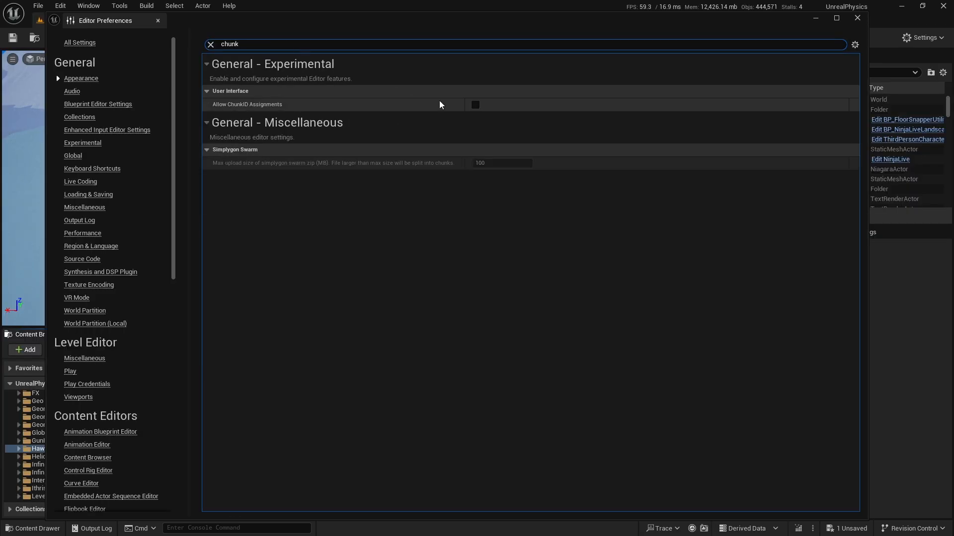
left_click(475, 104)
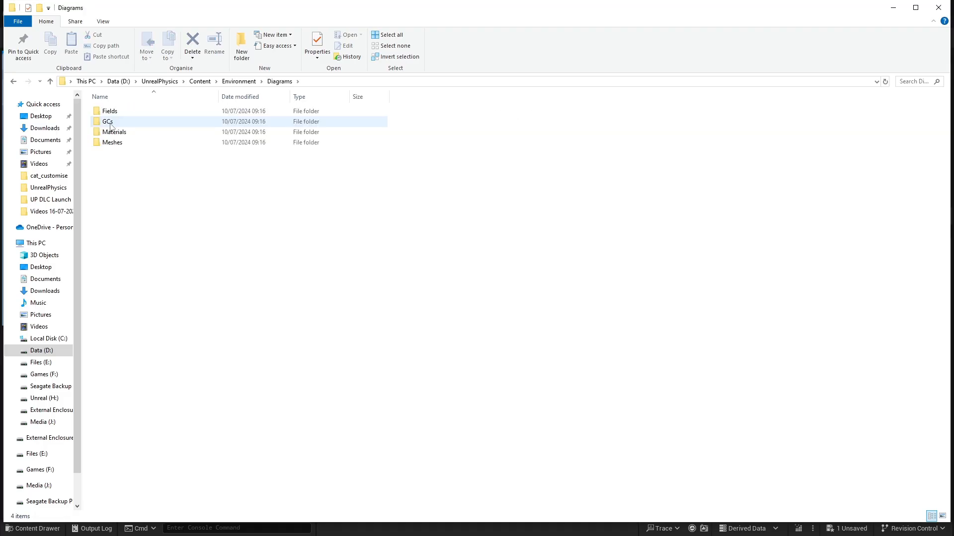
Browse into Building_SFG's Textures and open the L4 texture subfolder
double_click(108, 121)
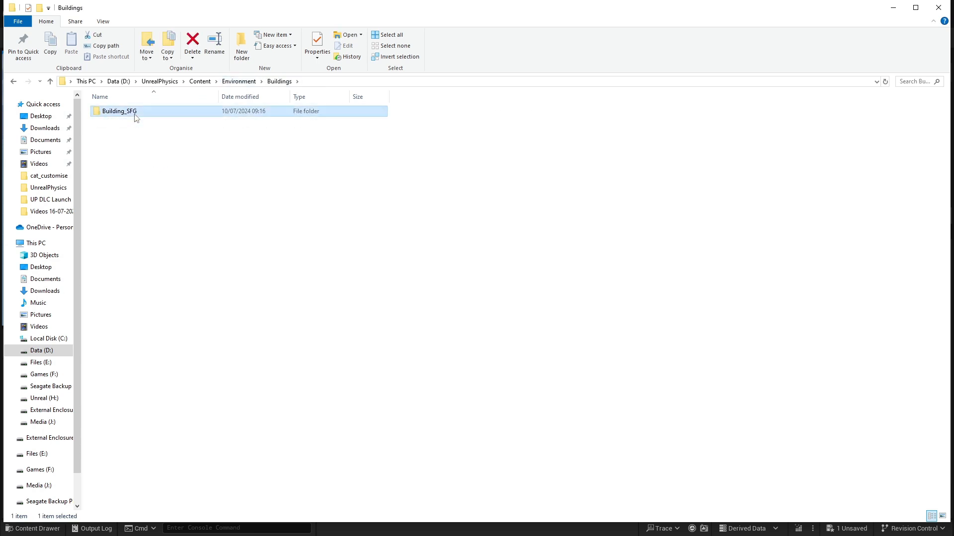
double_click(118, 111)
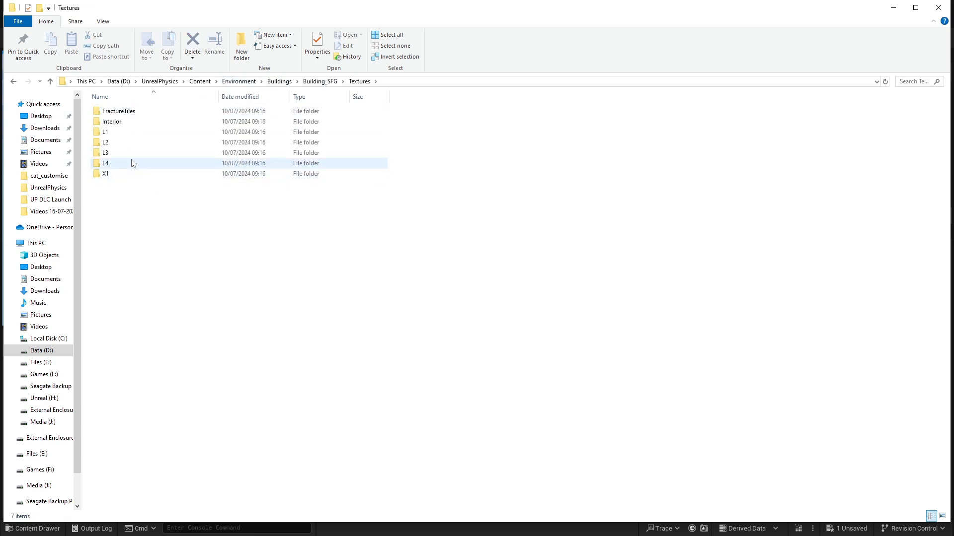
double_click(107, 153)
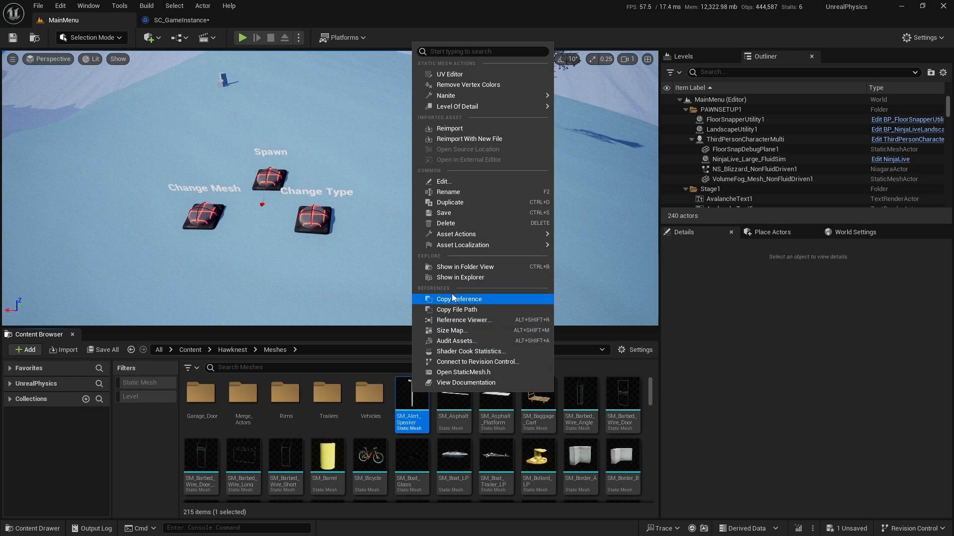
mouse_move(456, 234)
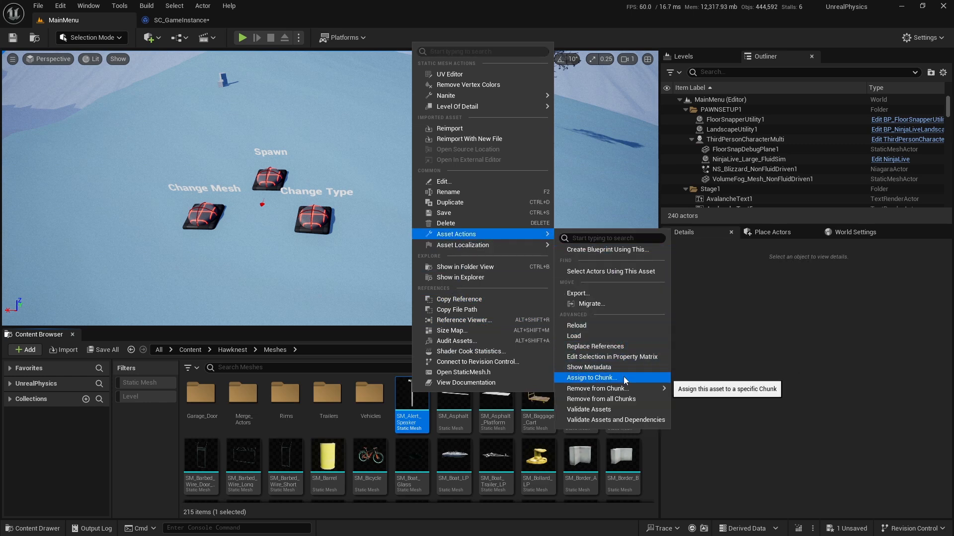
Assign the SM_Alert_Speaker mesh to a chunk and confirm the chunk ID prompt
left_click(590, 377)
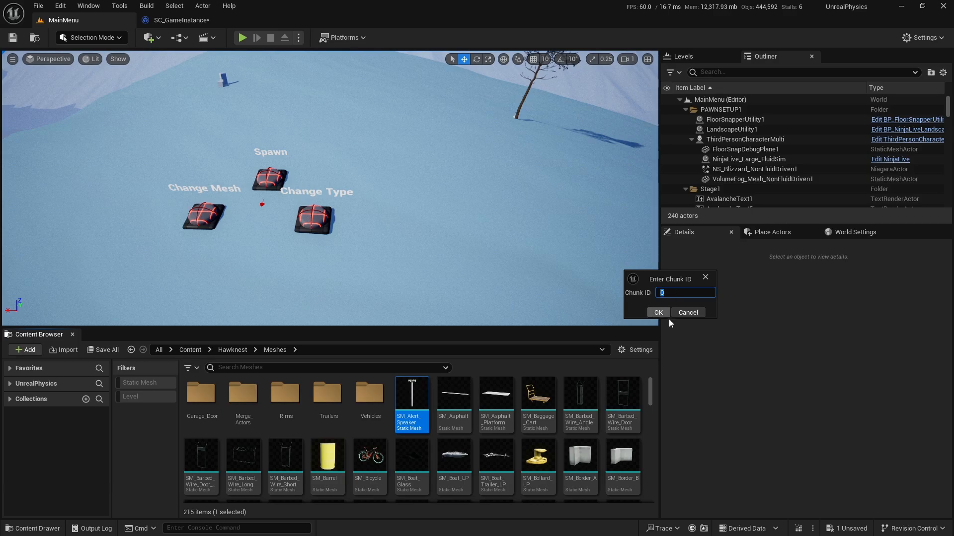
left_click(658, 312)
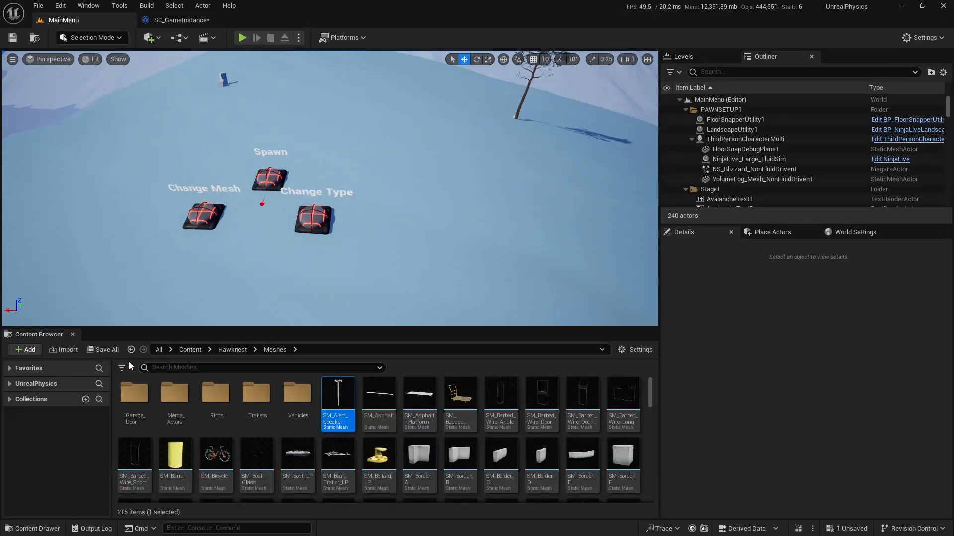
left_click(122, 367)
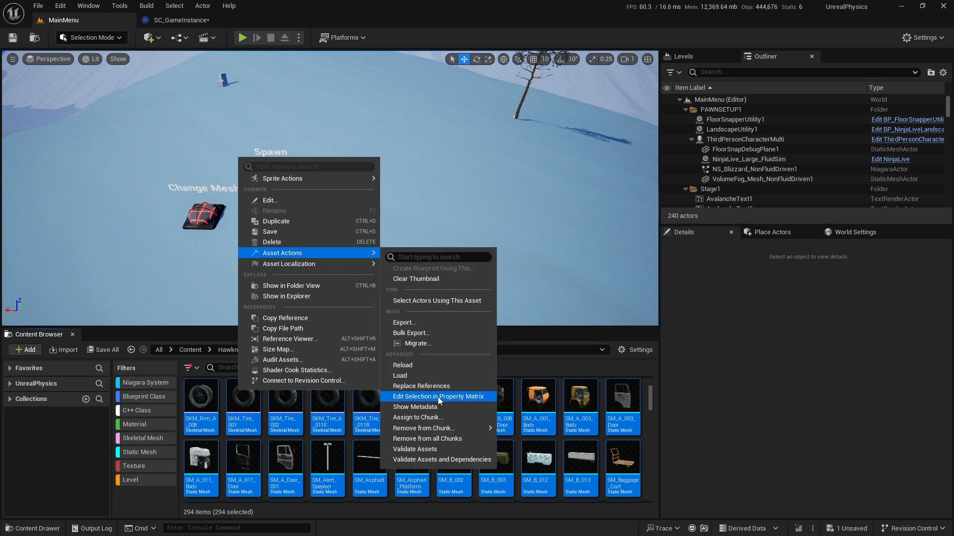
Assign all 294 selected Meshes assets to a chunk with an edited Chunk ID
left_click(418, 417)
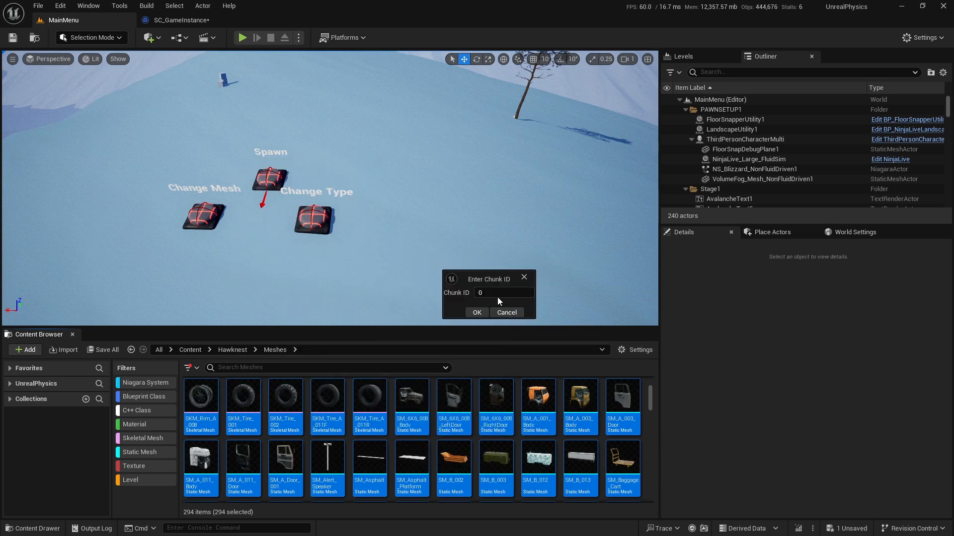
left_click(503, 292)
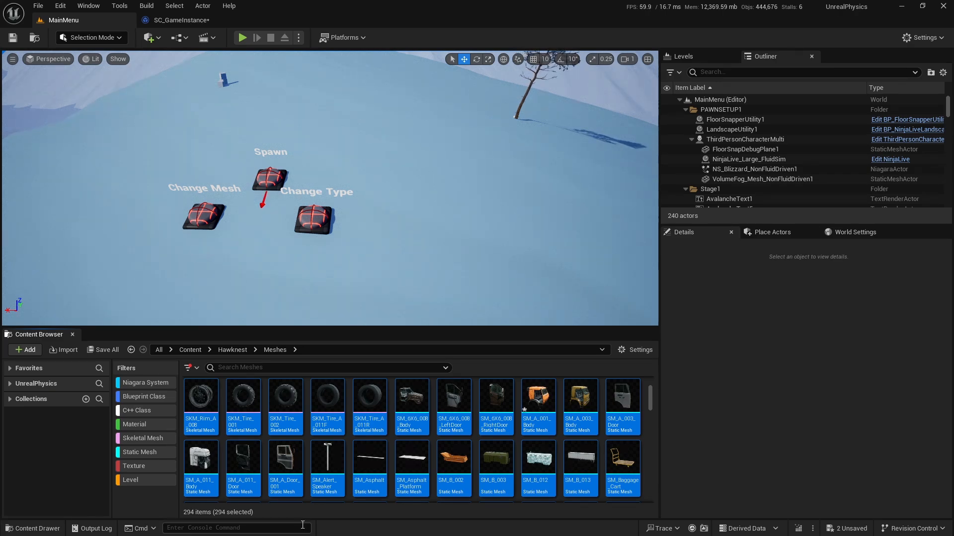
left_click(188, 368)
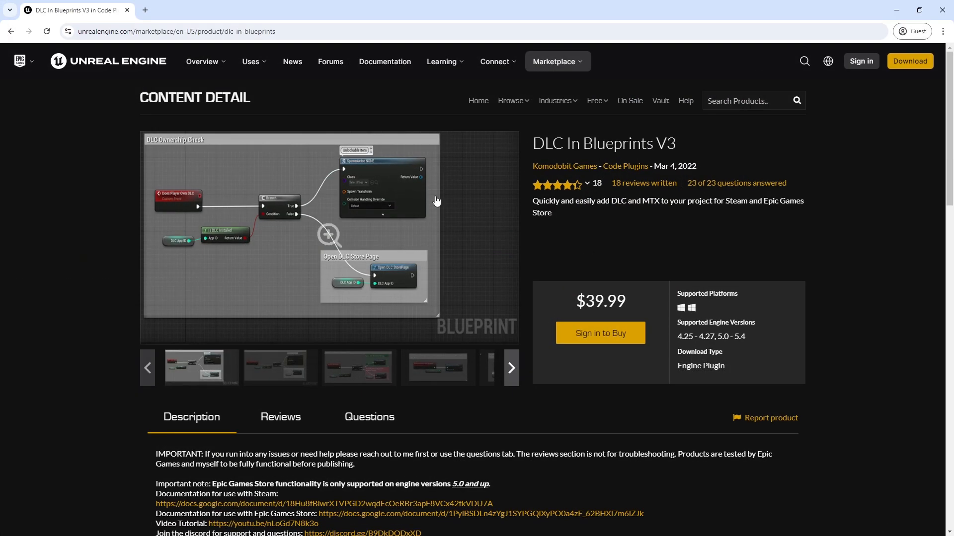
Open the DLC in Blueprints plugin's Epic Games Store documentation from its product page
scroll("down", 3)
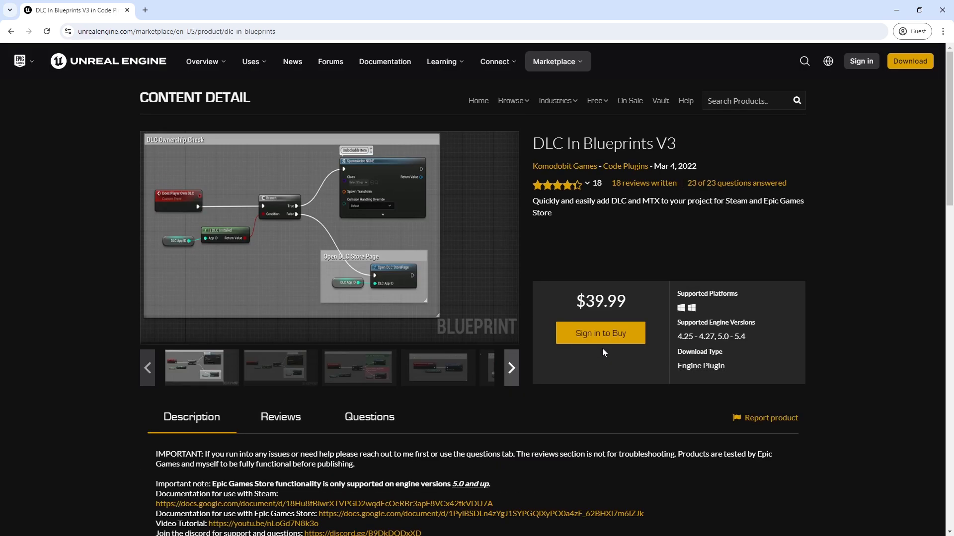
mouse_move(565, 375)
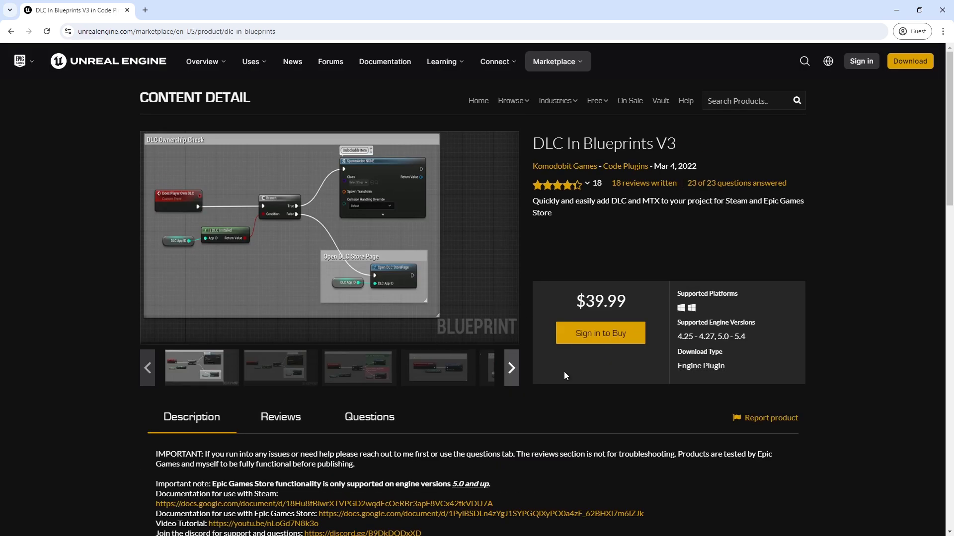
scroll("down", 3)
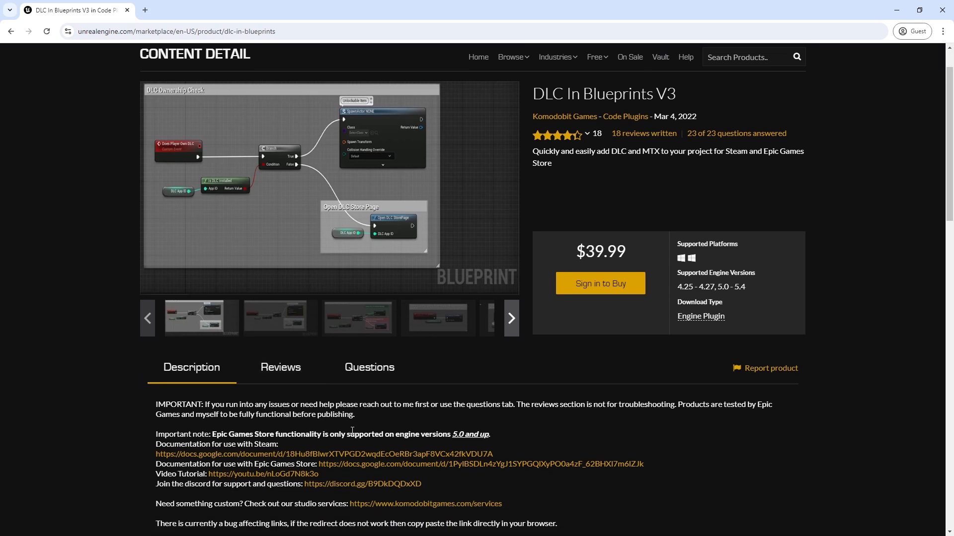
scroll("down", 3)
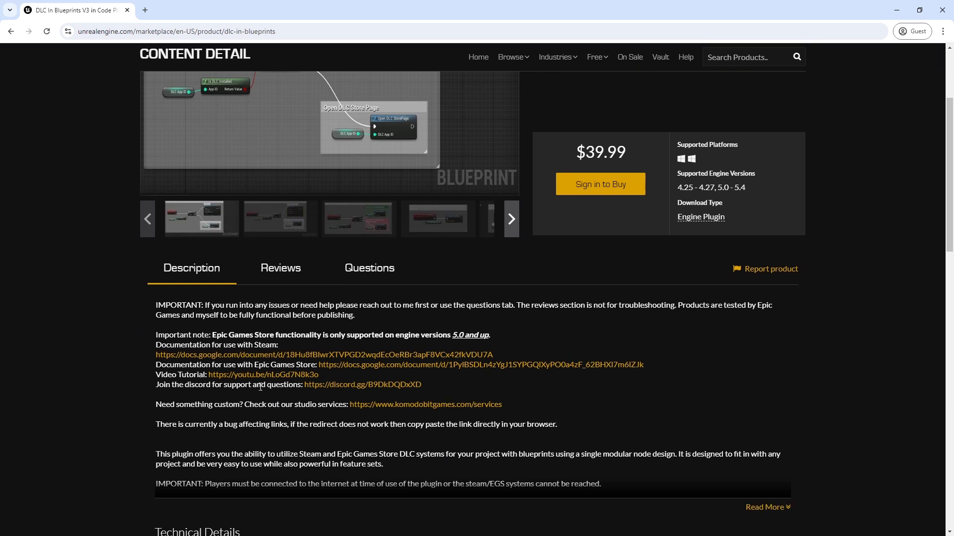
mouse_move(318, 358)
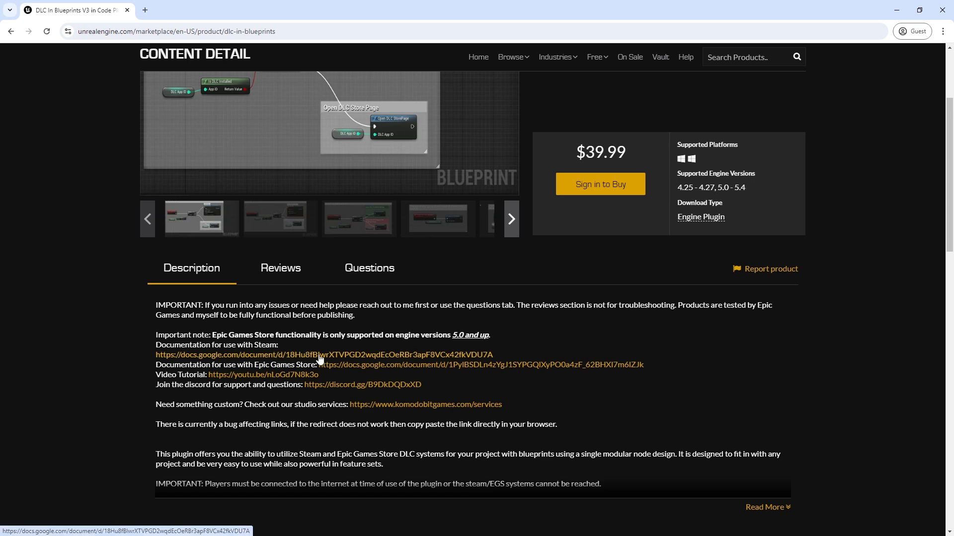
left_click(479, 364)
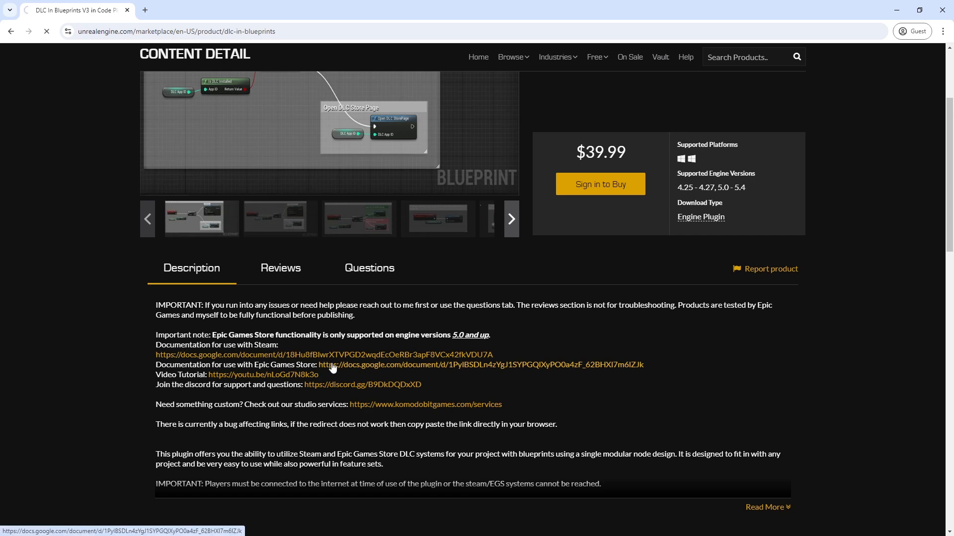
left_click(480, 367)
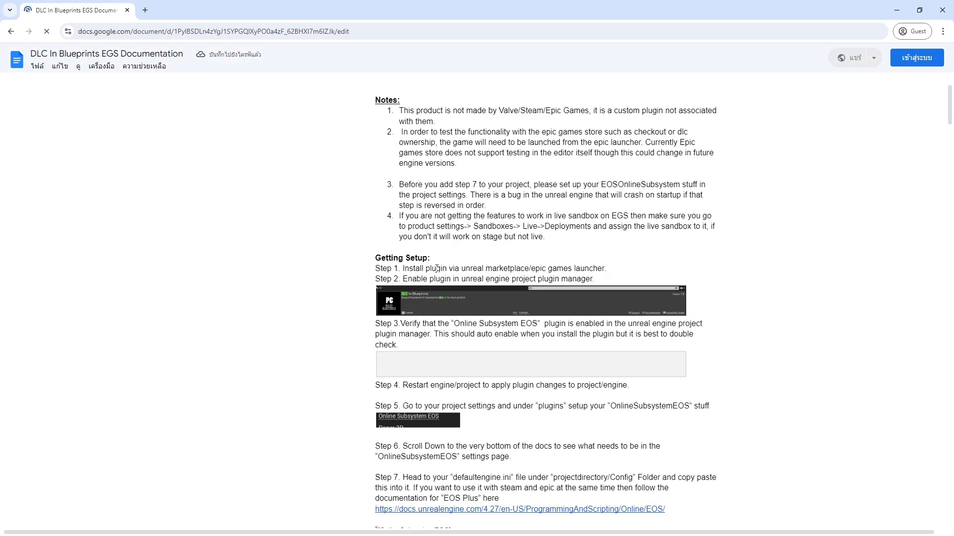
Read through the DLC In Blueprints EGS Documentation Google Doc
scroll("down", 3)
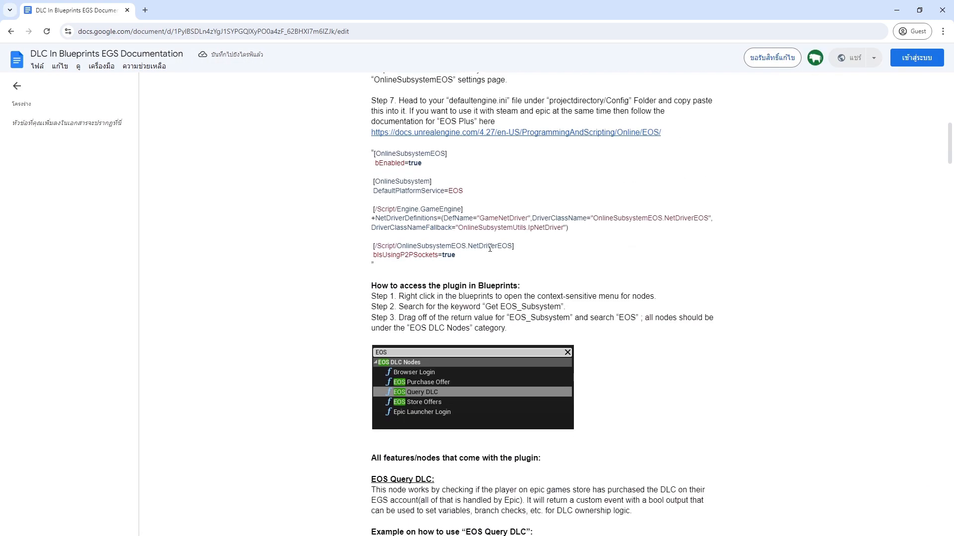
scroll("down", 3)
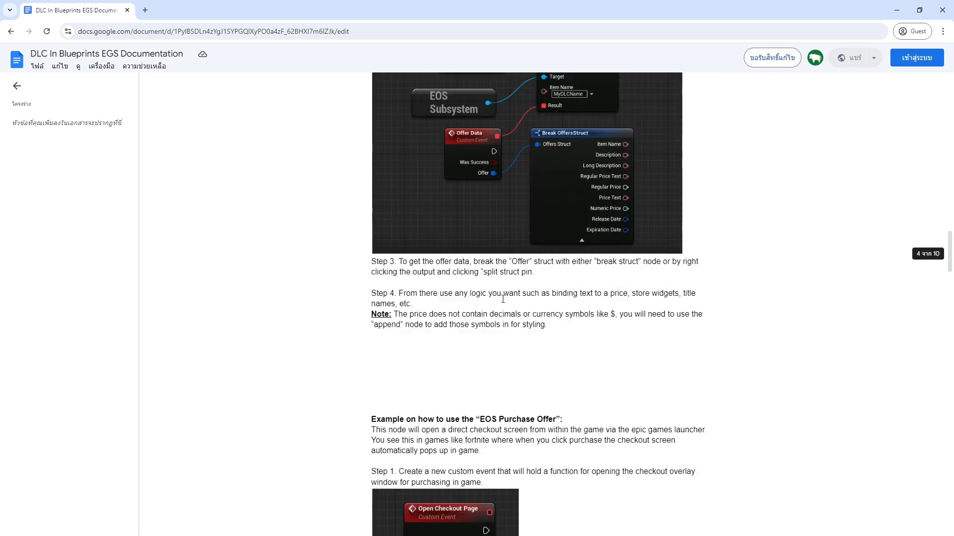
scroll("down", 3)
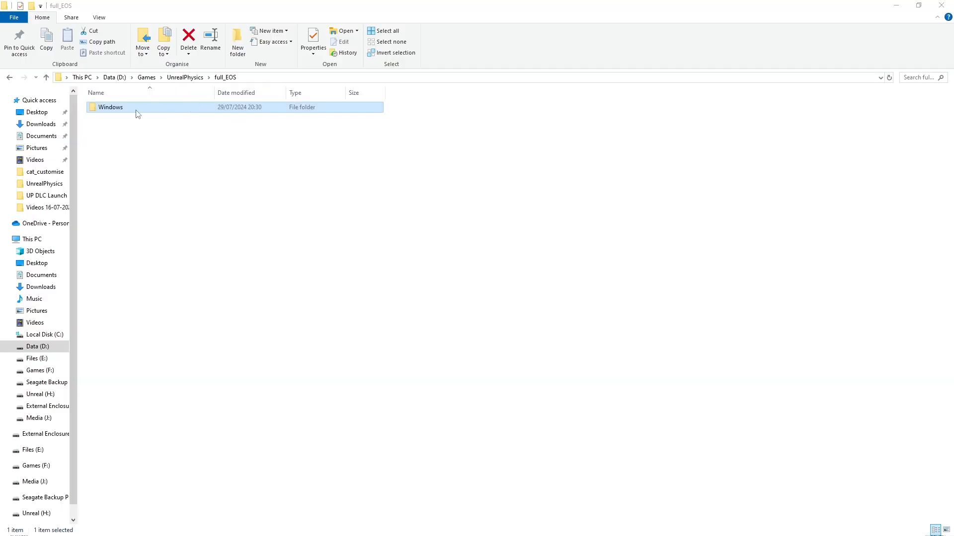
Copy the DLC build's files from full_EOS_DLC\UnrealPhysics\Content\Paks
double_click(111, 107)
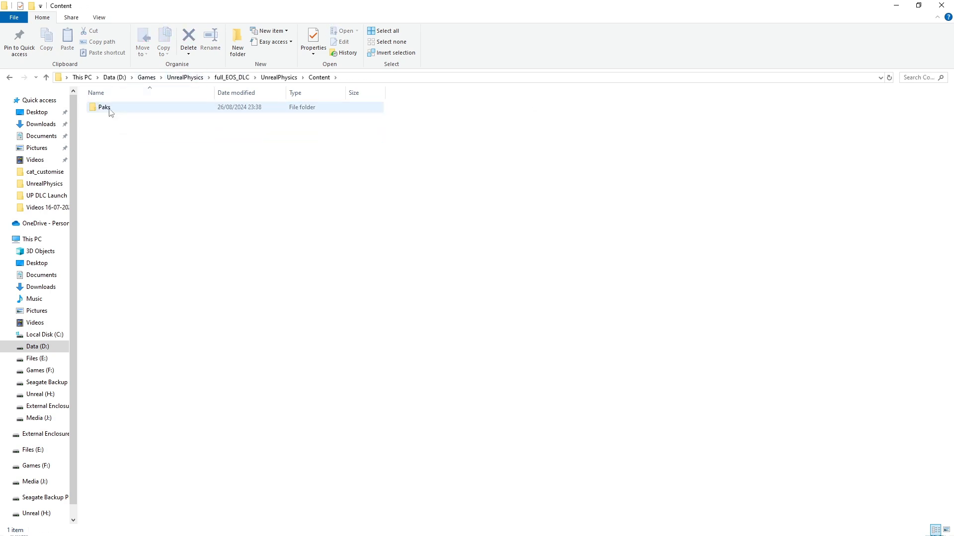
double_click(103, 107)
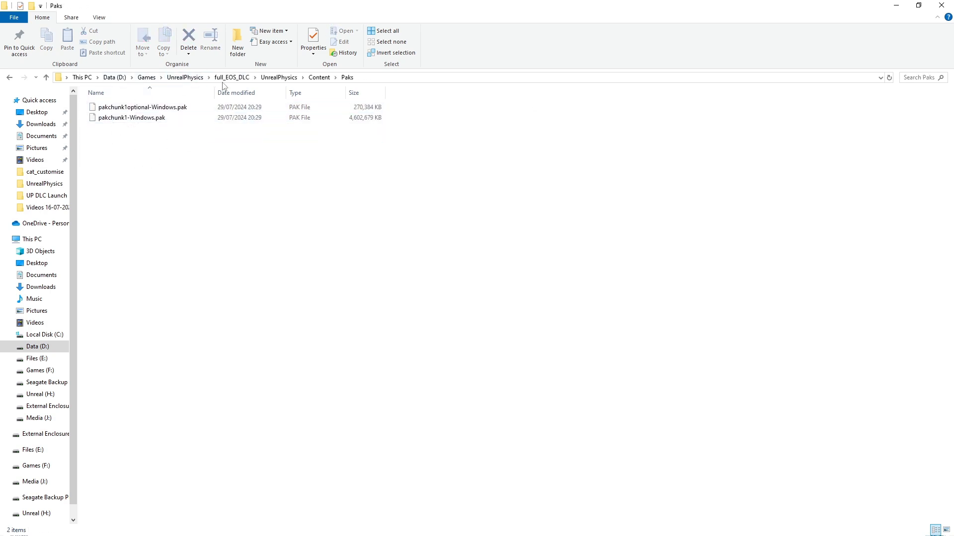
right_click(115, 107)
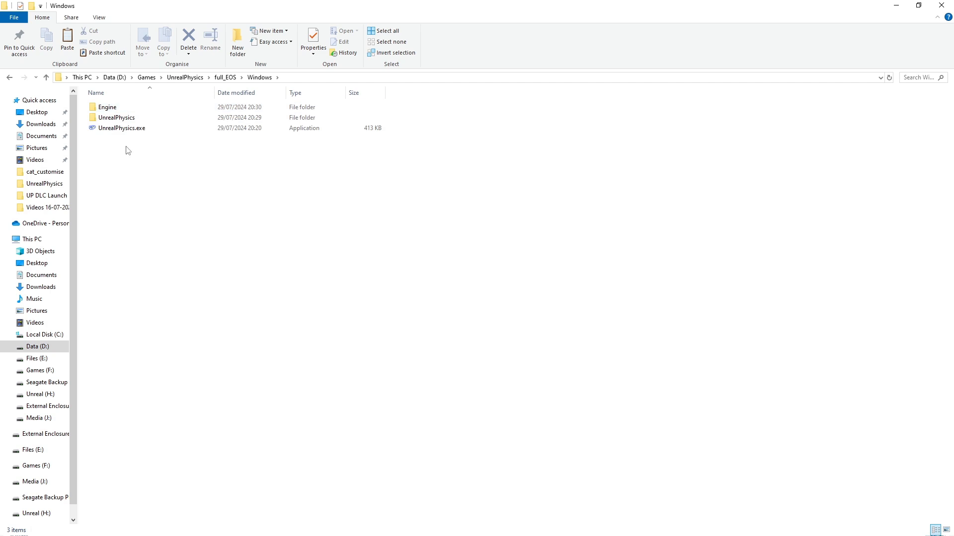
Paste the DLC files into the full_EOS Windows game folder
right_click(128, 150)
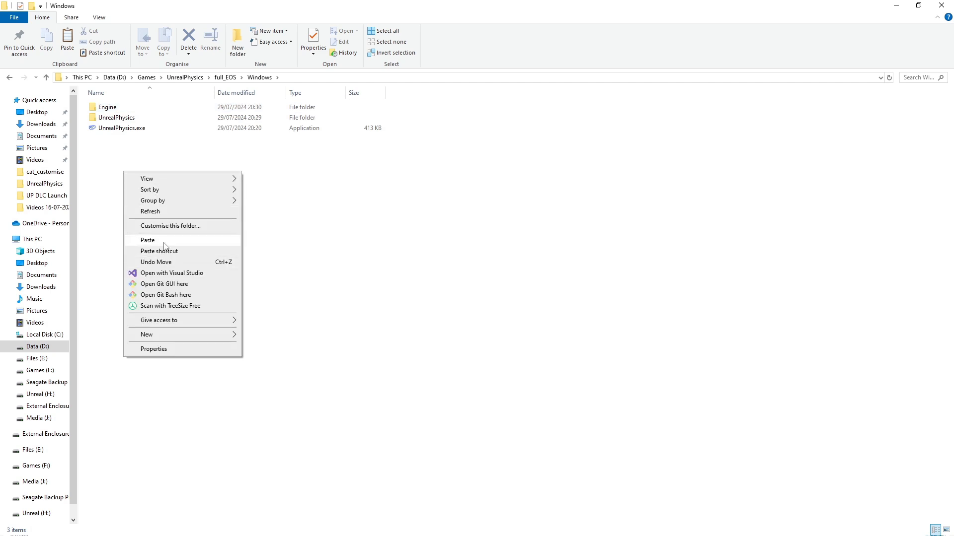
left_click(148, 240)
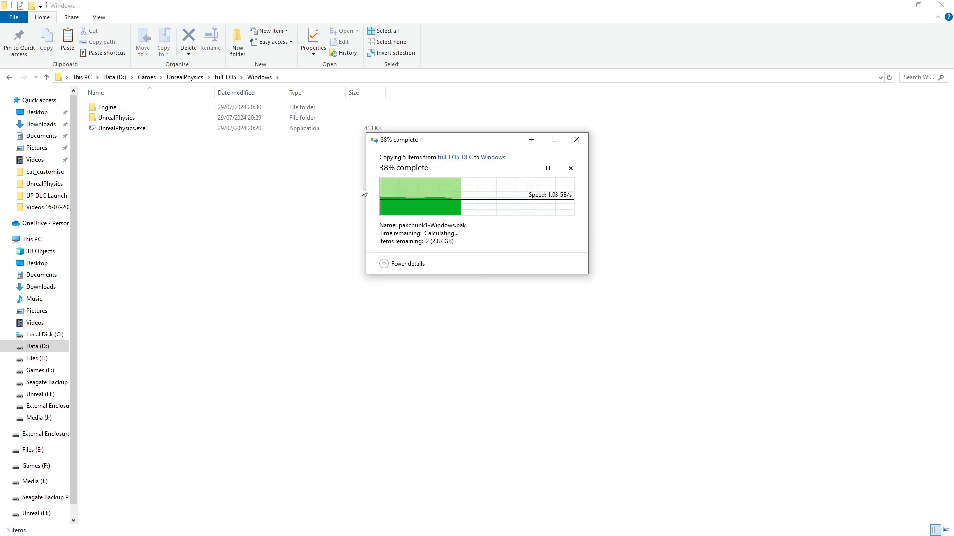
double_click(116, 117)
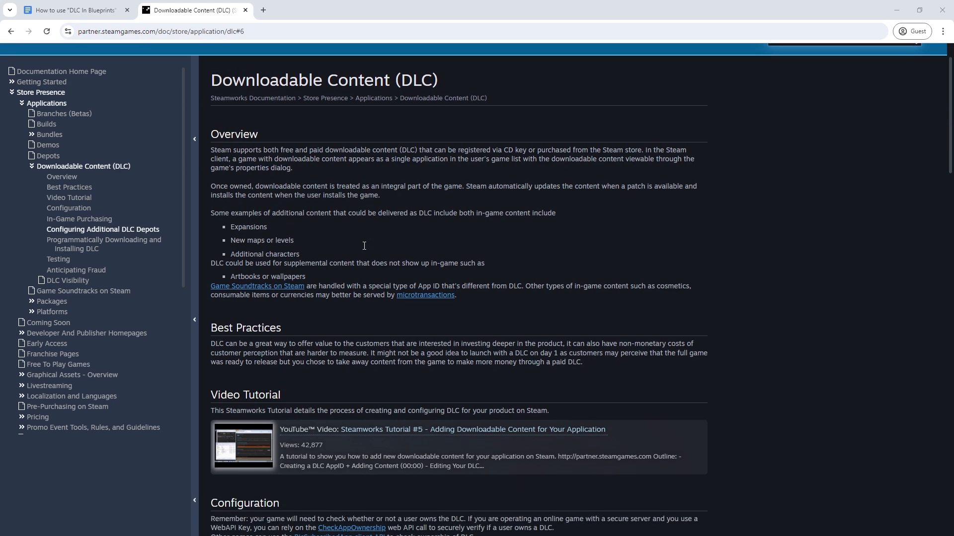
Scroll the Steamworks DLC page to the Configuring Additional DLC Depots steps
scroll("down", 3)
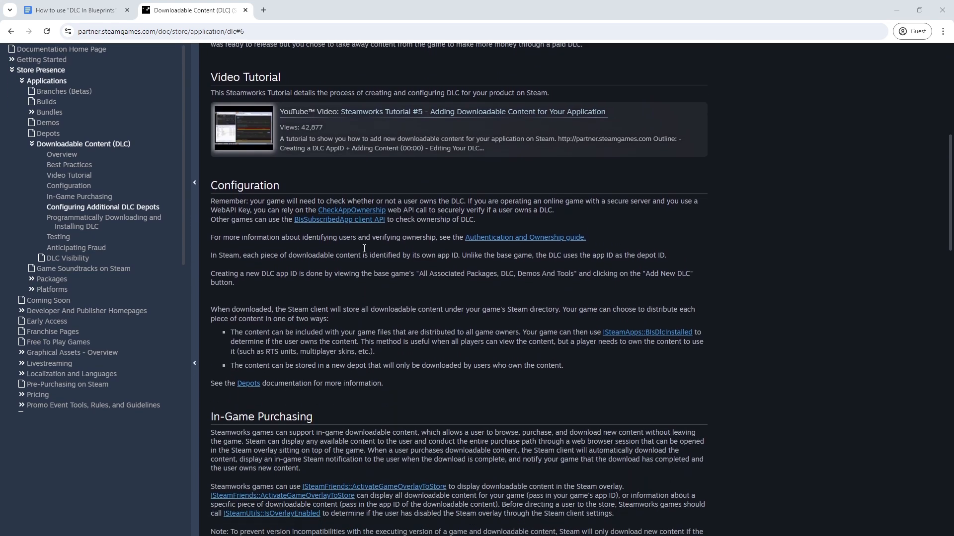
scroll("down", 3)
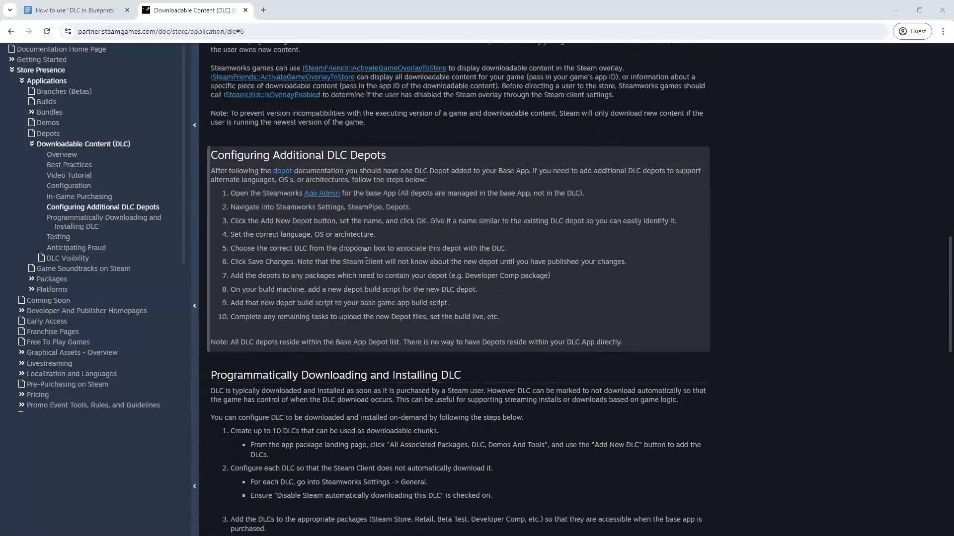
scroll("down", 3)
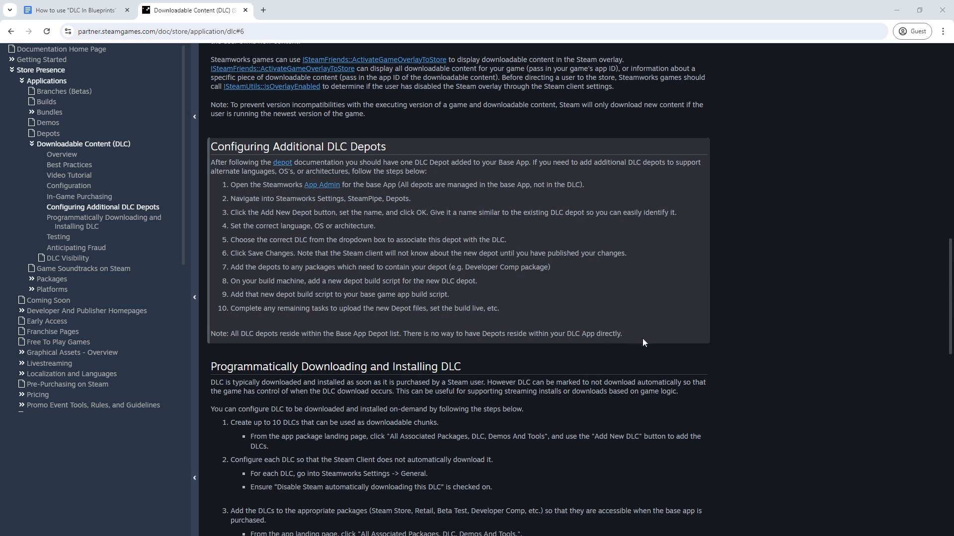
mouse_move(622, 342)
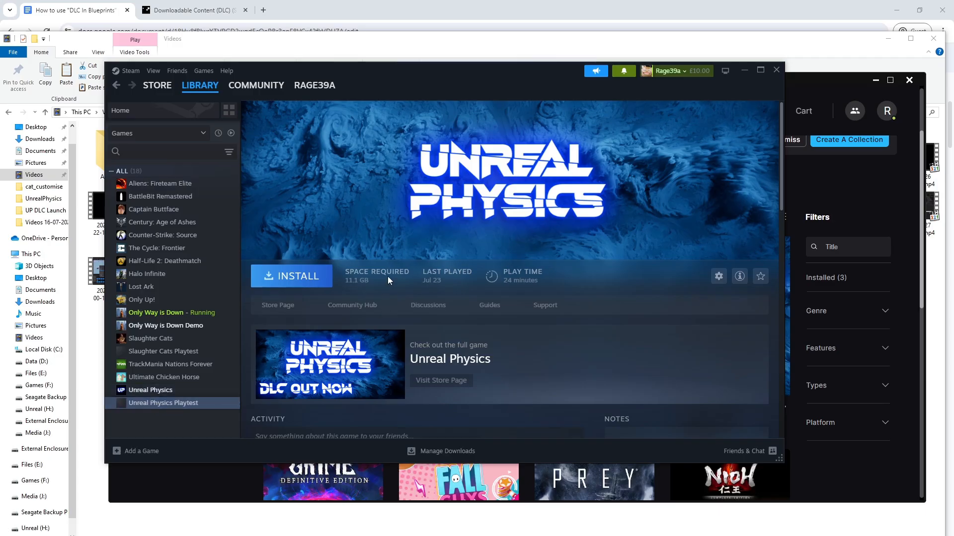
mouse_move(639, 359)
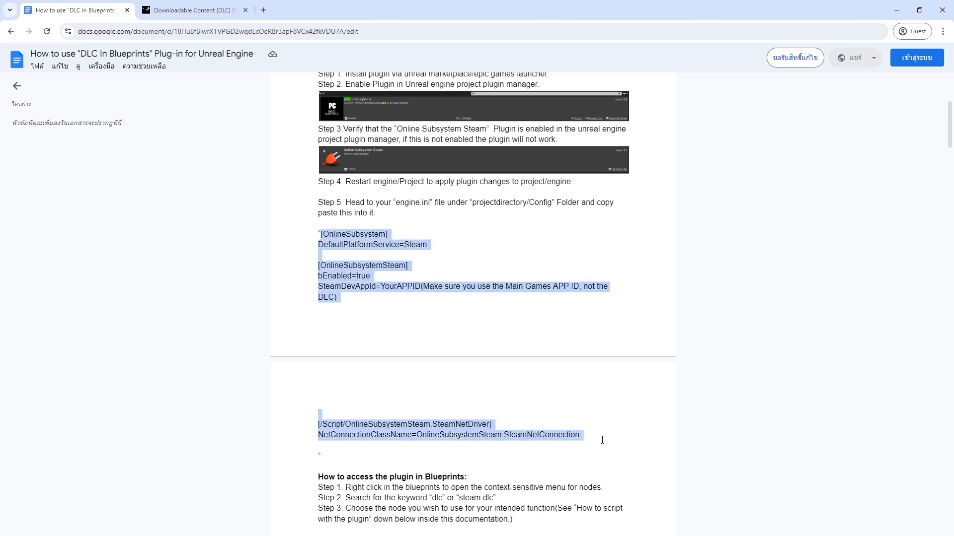
Deselect the copied OnlineSubsystemSteam engine.ini lines in the Steam setup Google Doc
left_click(494, 465)
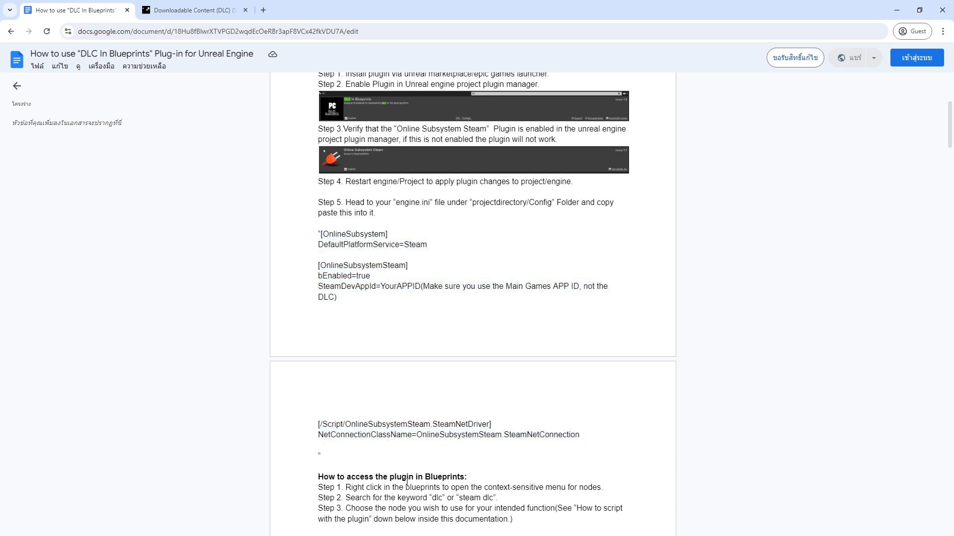
mouse_move(481, 502)
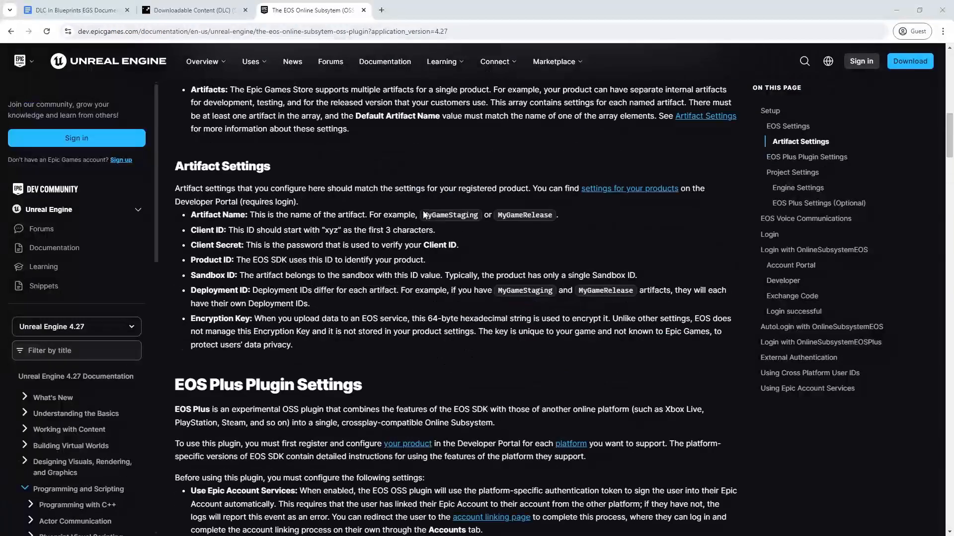
From the EOS Online Subsystem page, return to the EGS docs and follow the BuildPatch Tool instructions link
scroll("down", 3)
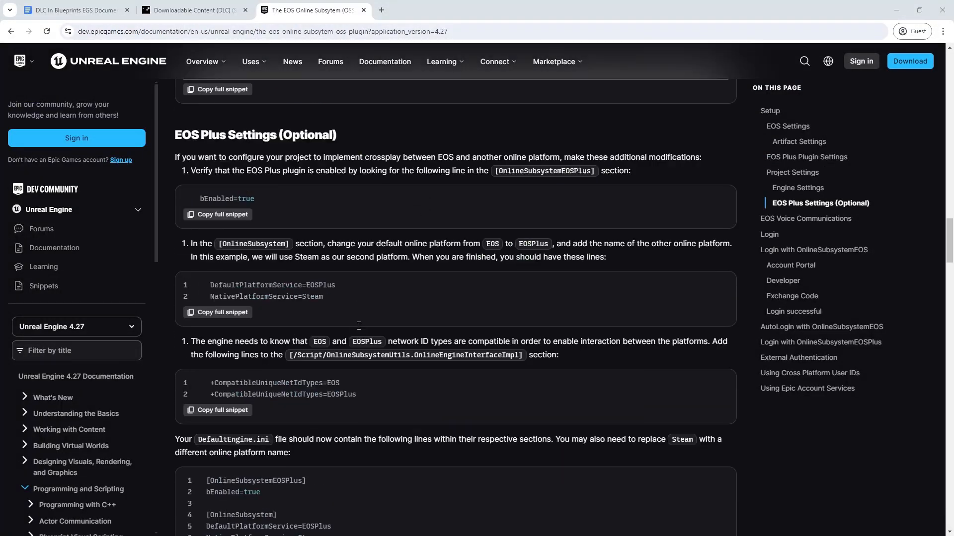
scroll("down", 3)
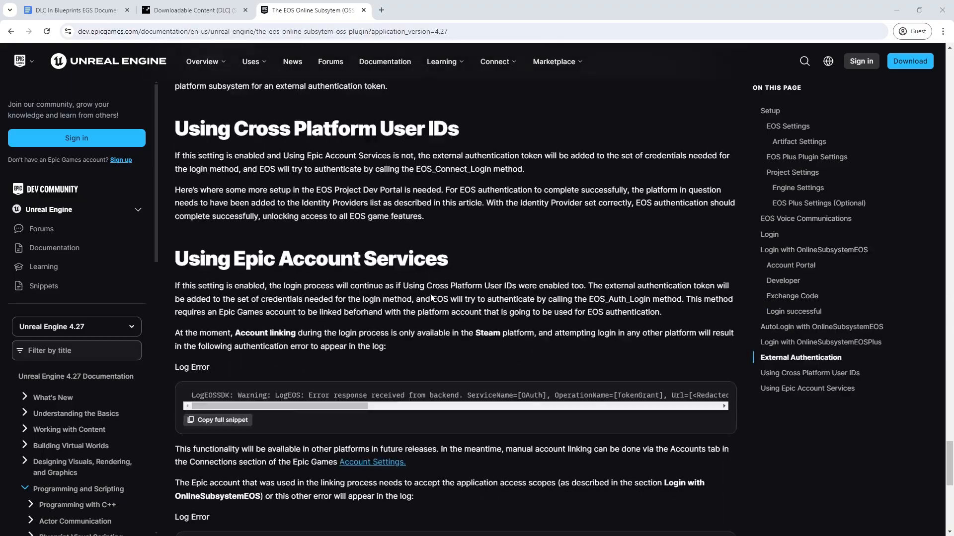
left_click(72, 10)
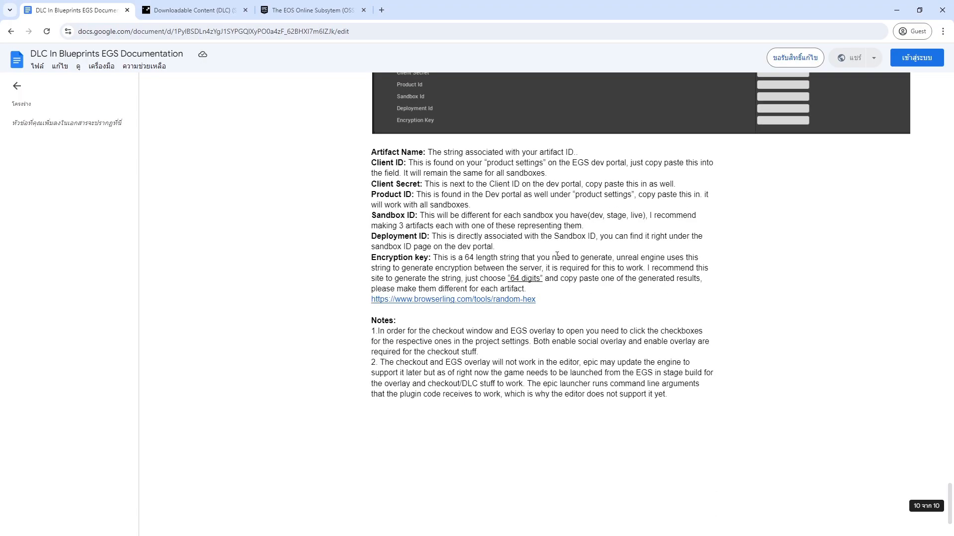
left_click(432, 10)
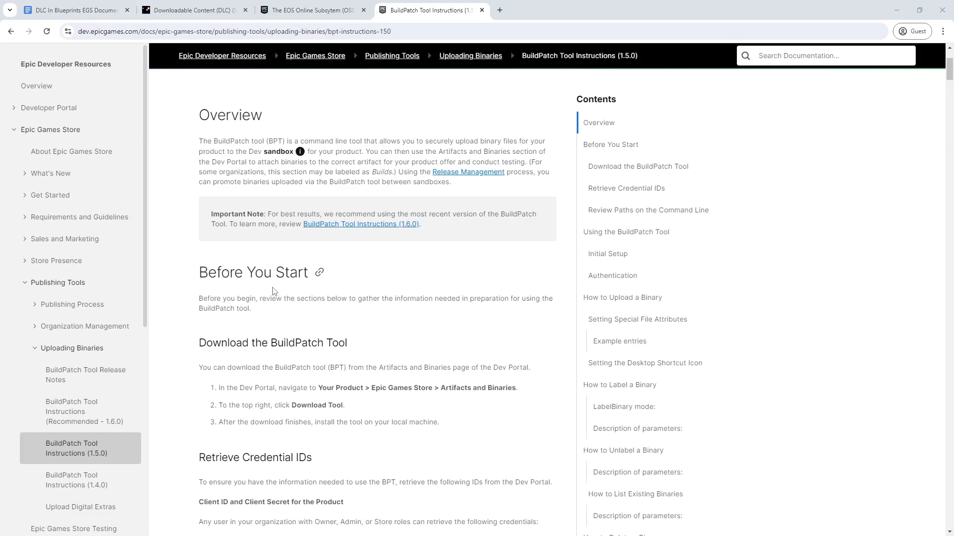
Bring the BuildPatch Tool's How to Upload a Binary command and its parameter table into view
scroll("down", 3)
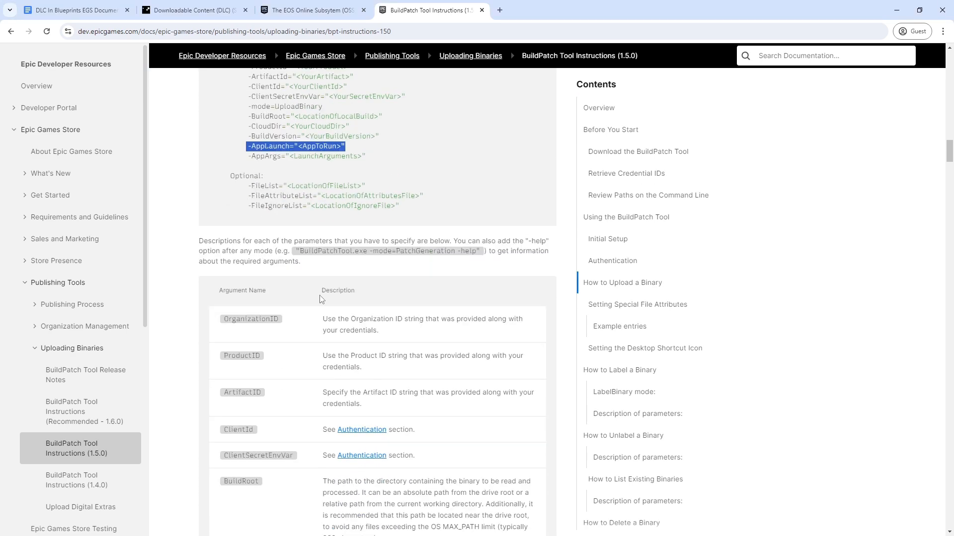
scroll("down", 3)
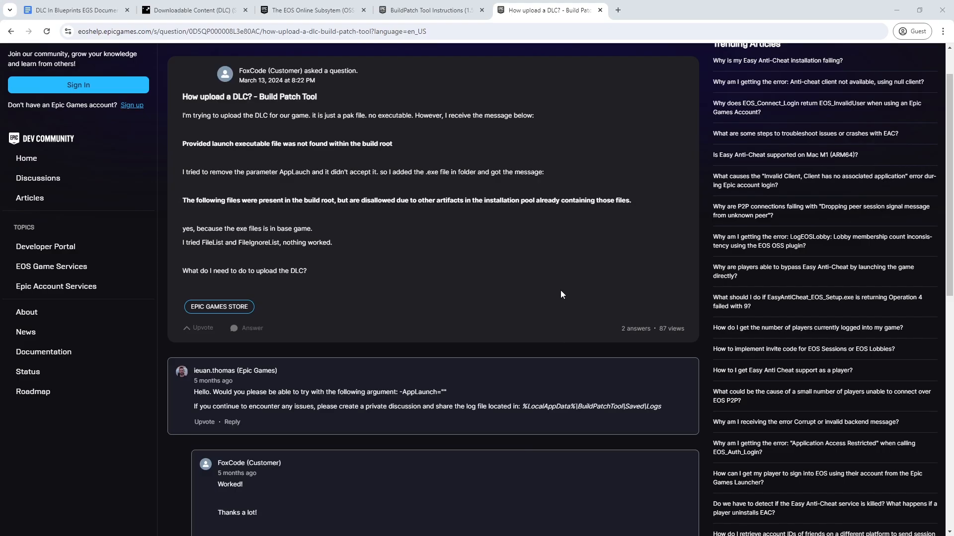
Select the empty -AppLaunch="" argument in the Epic staff reply of the forum thread
double_click(424, 392)
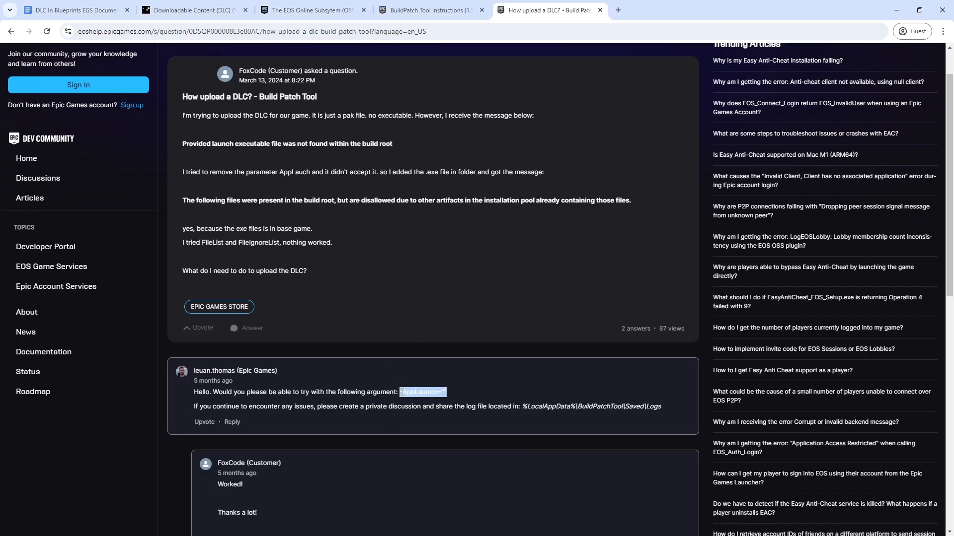
mouse_move(501, 403)
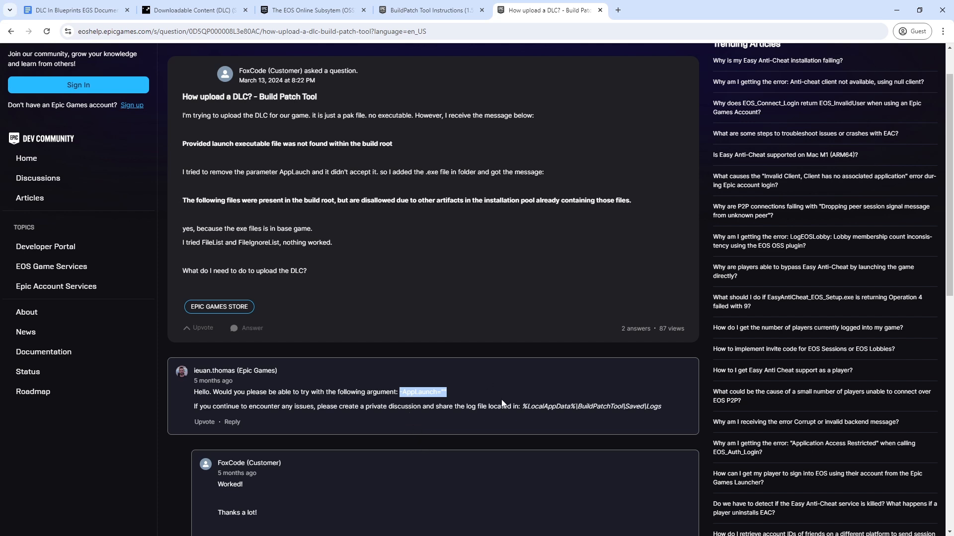